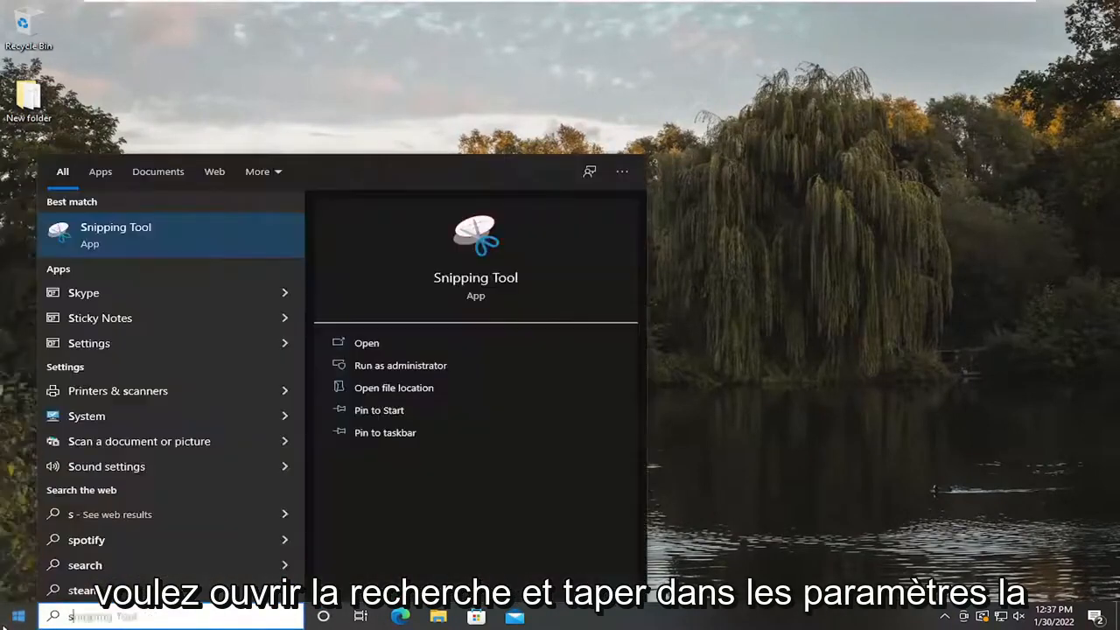
Step: Launch Settings via a search for 'settings' and enter the System category's Display page
{"action": "type", "text": "settings"}
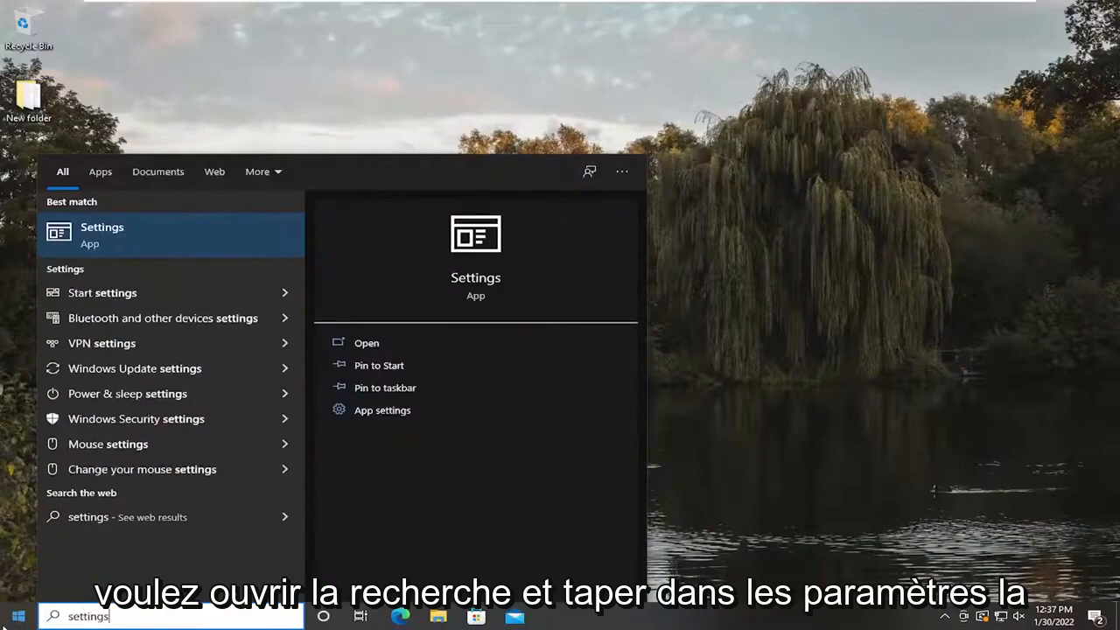
{"action": "left_click", "coordinate": [101, 235]}
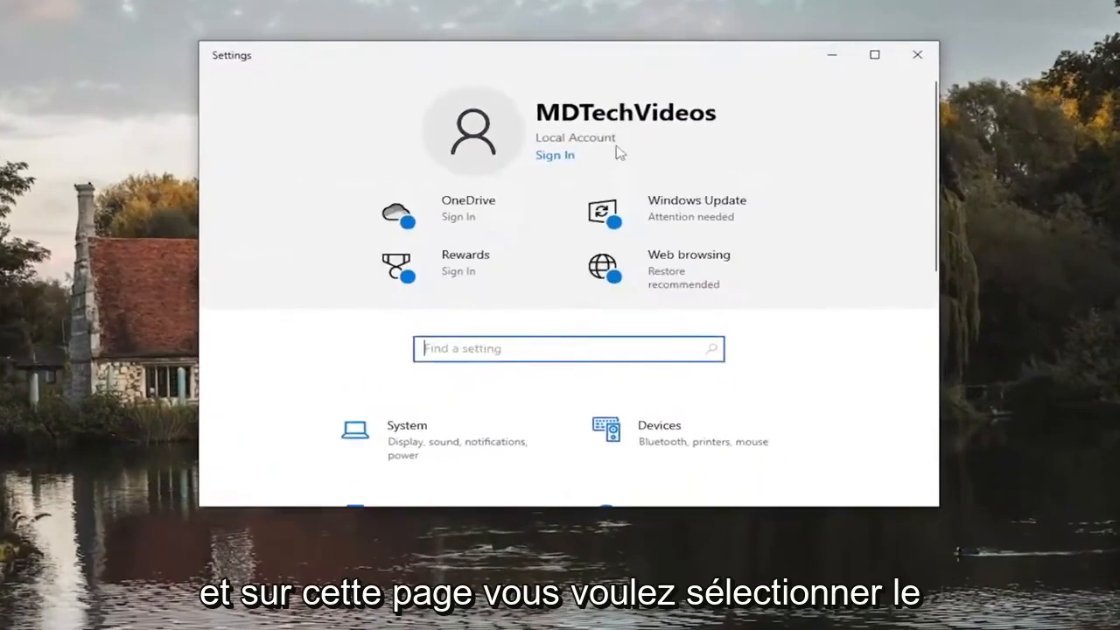
{"action": "scroll", "scroll_direction": "down", "scroll_amount": 3}
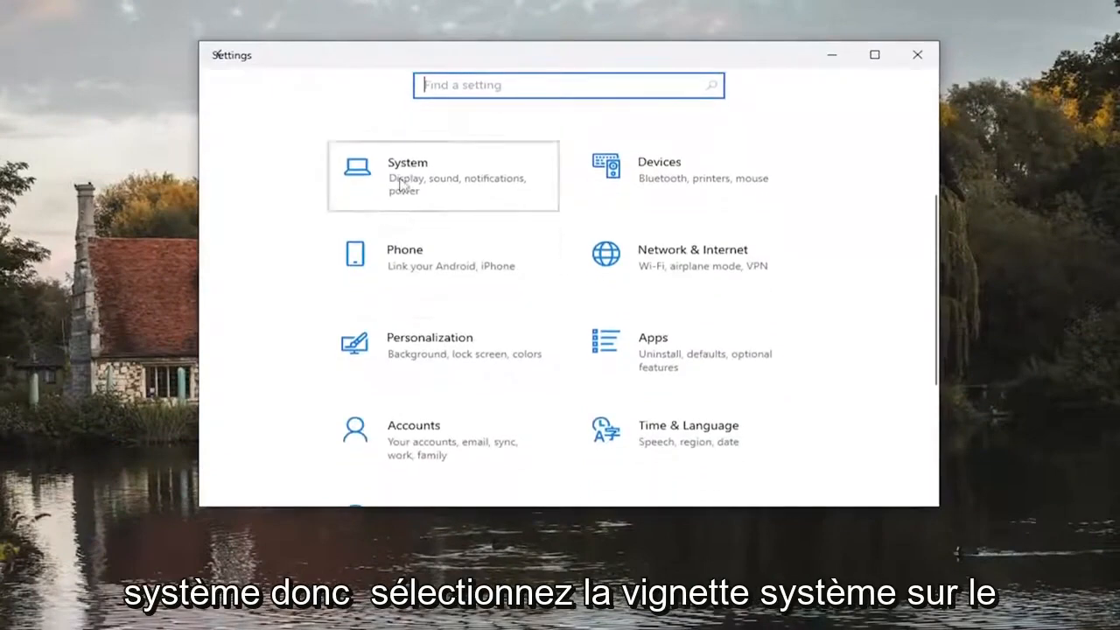
{"action": "left_click", "coordinate": [442, 175]}
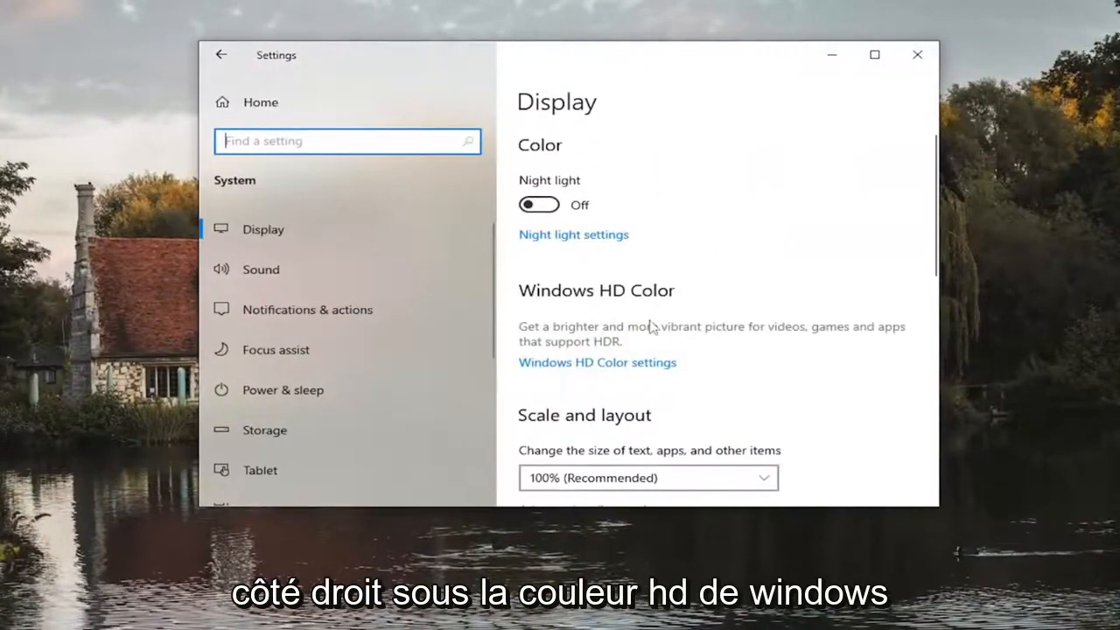
{"action": "mouse_move", "coordinate": [567, 351]}
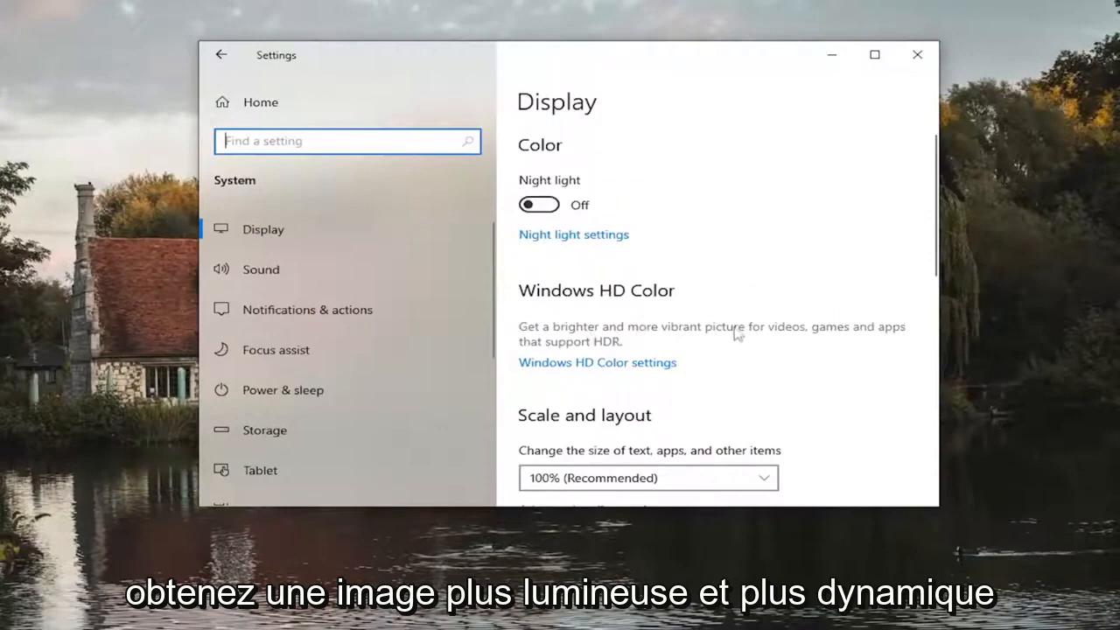
{"action": "mouse_move", "coordinate": [627, 362]}
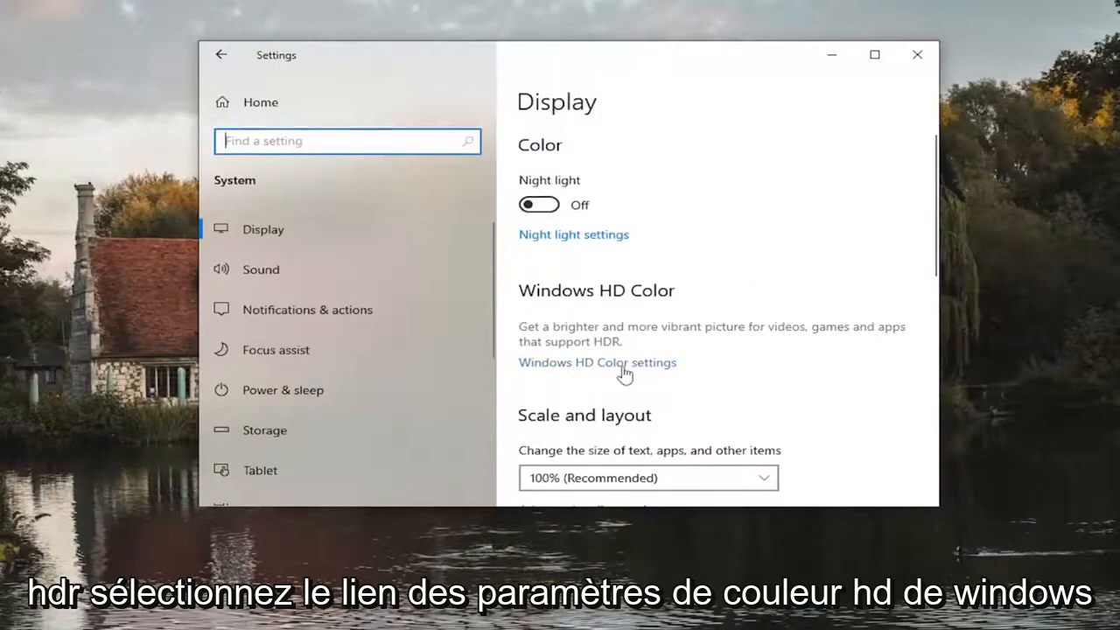
Step: Go to the Windows HD Color settings page from the Display page
{"action": "left_click", "coordinate": [598, 363]}
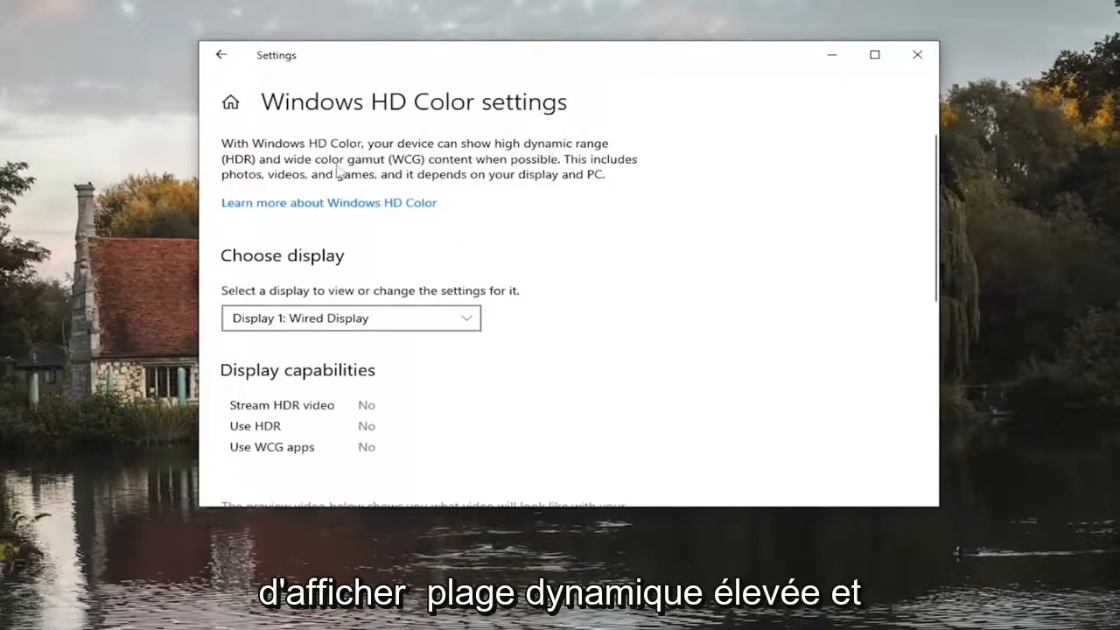
Step: Review the Display capabilities list, then close the Settings window
{"action": "scroll", "scroll_direction": "down", "scroll_amount": 3}
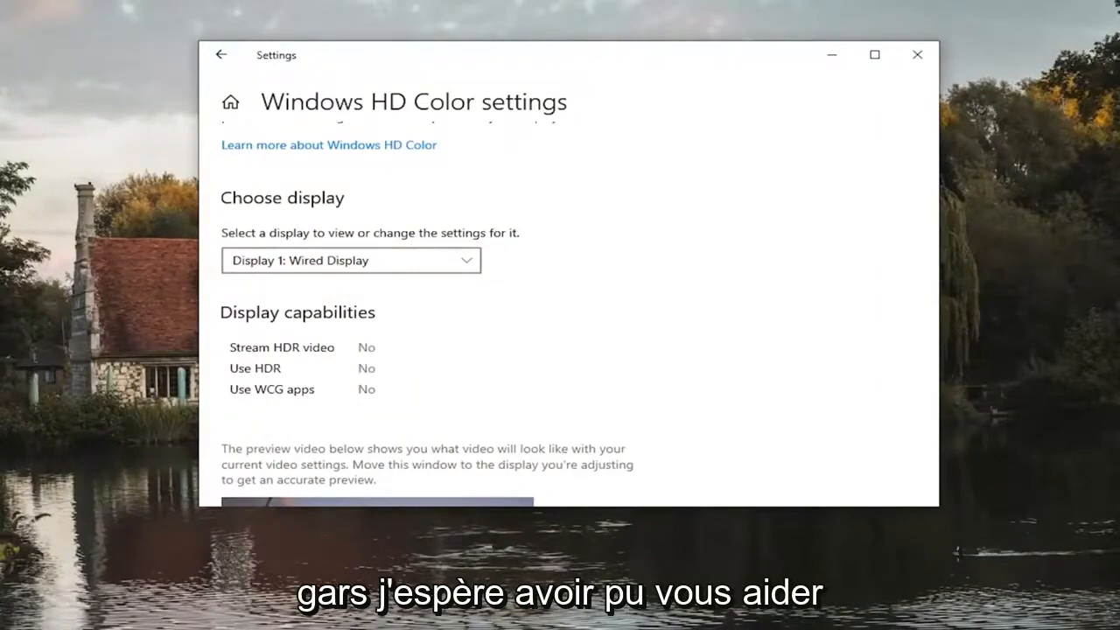
{"action": "left_click", "coordinate": [917, 55]}
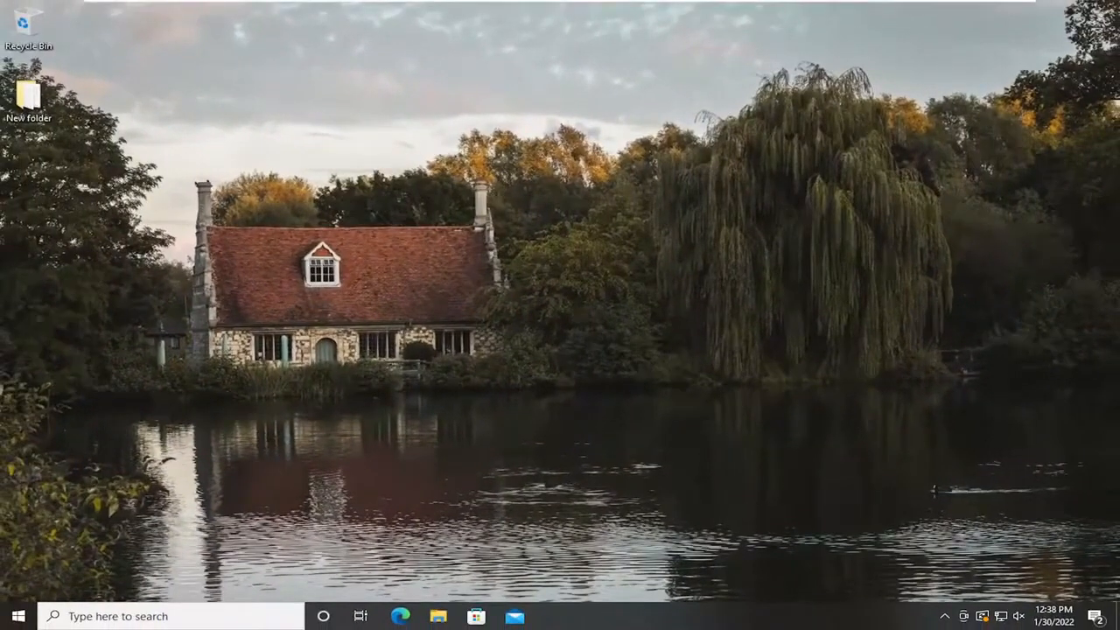